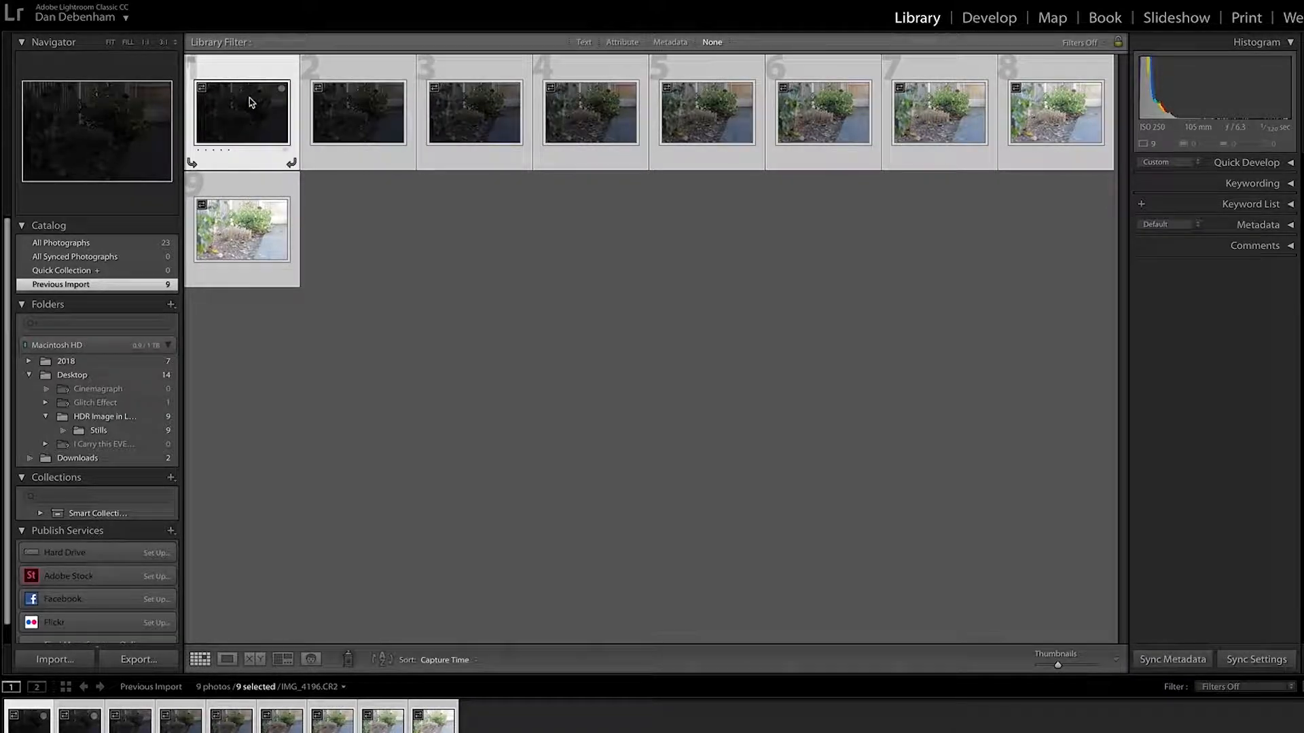
mouse_move(249, 102)
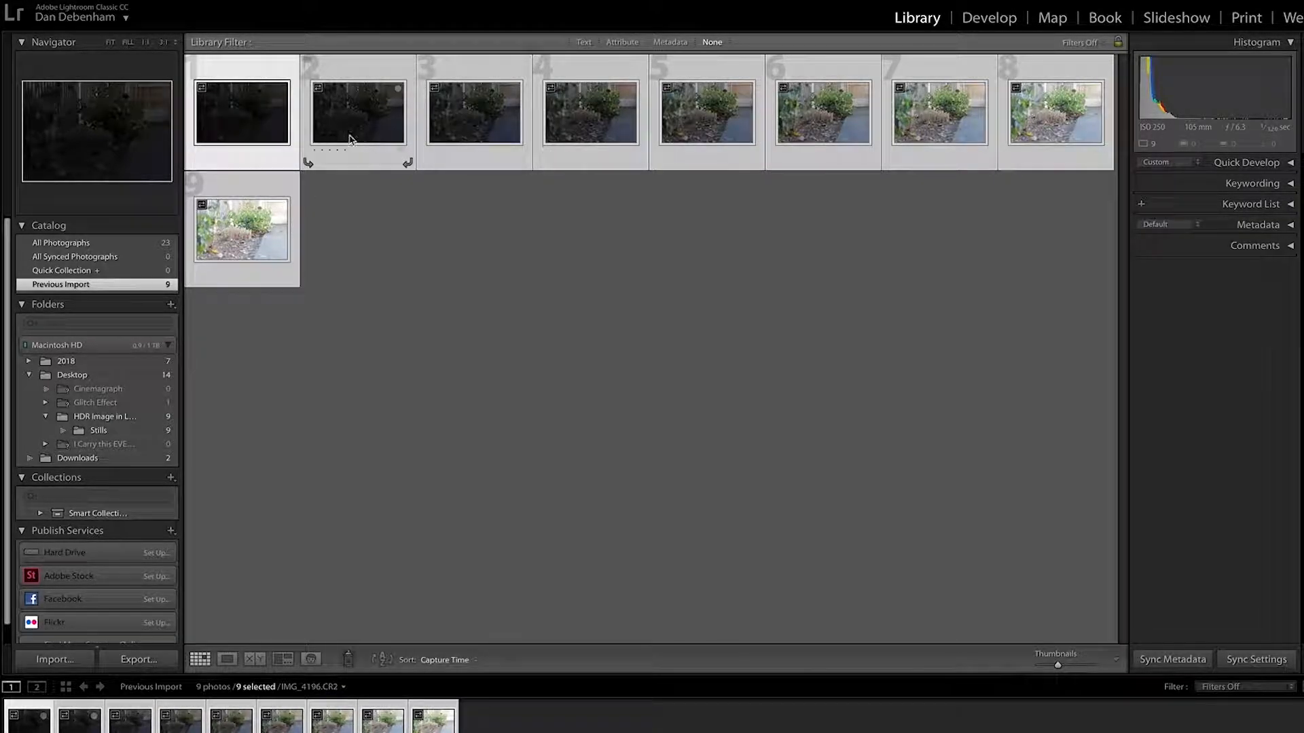
mouse_move(1041, 114)
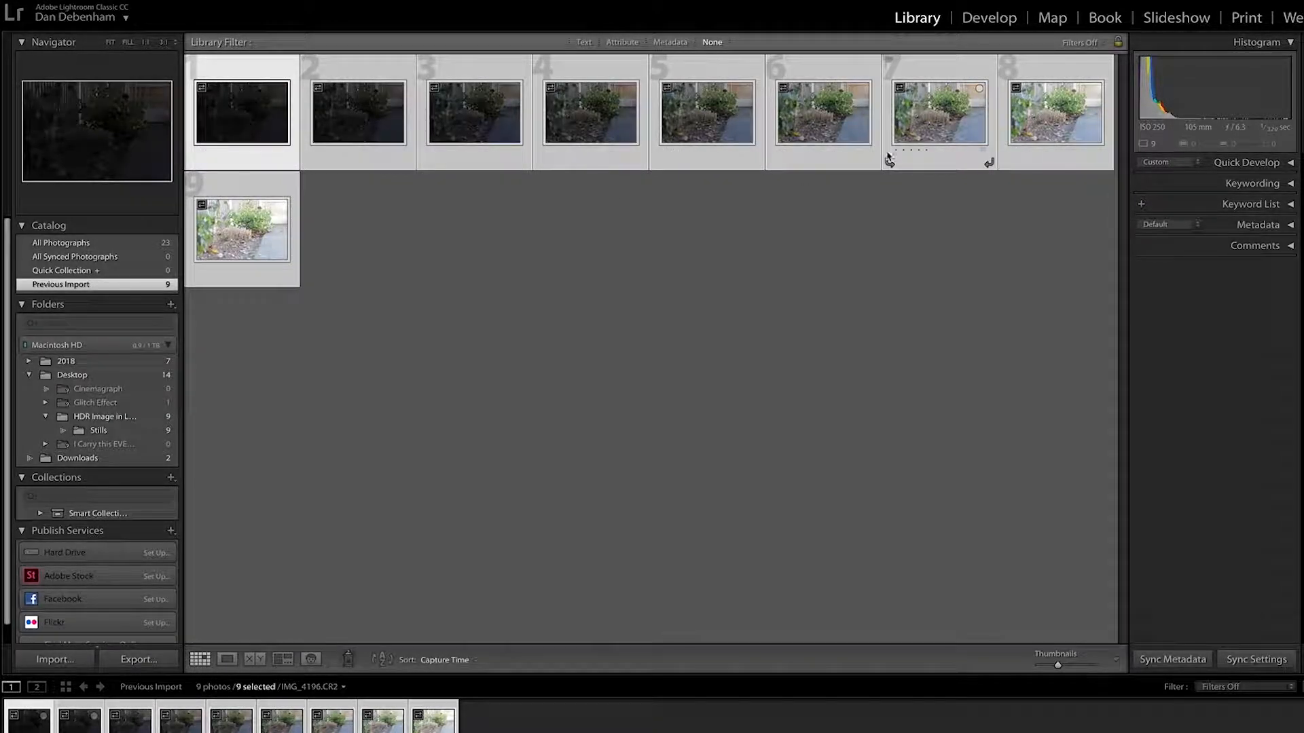
mouse_move(282, 250)
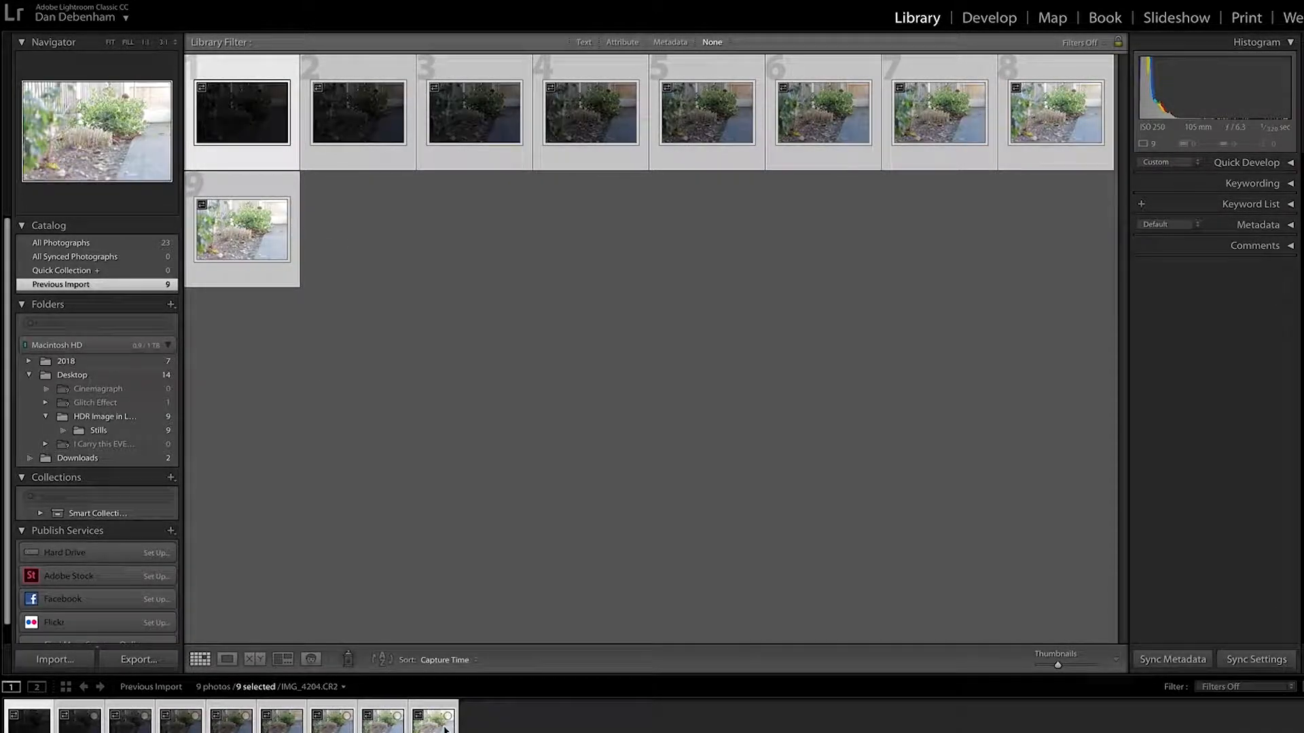
Clear the selection of the nine bracketed garden-bed exposures in Grid view.
click(338, 518)
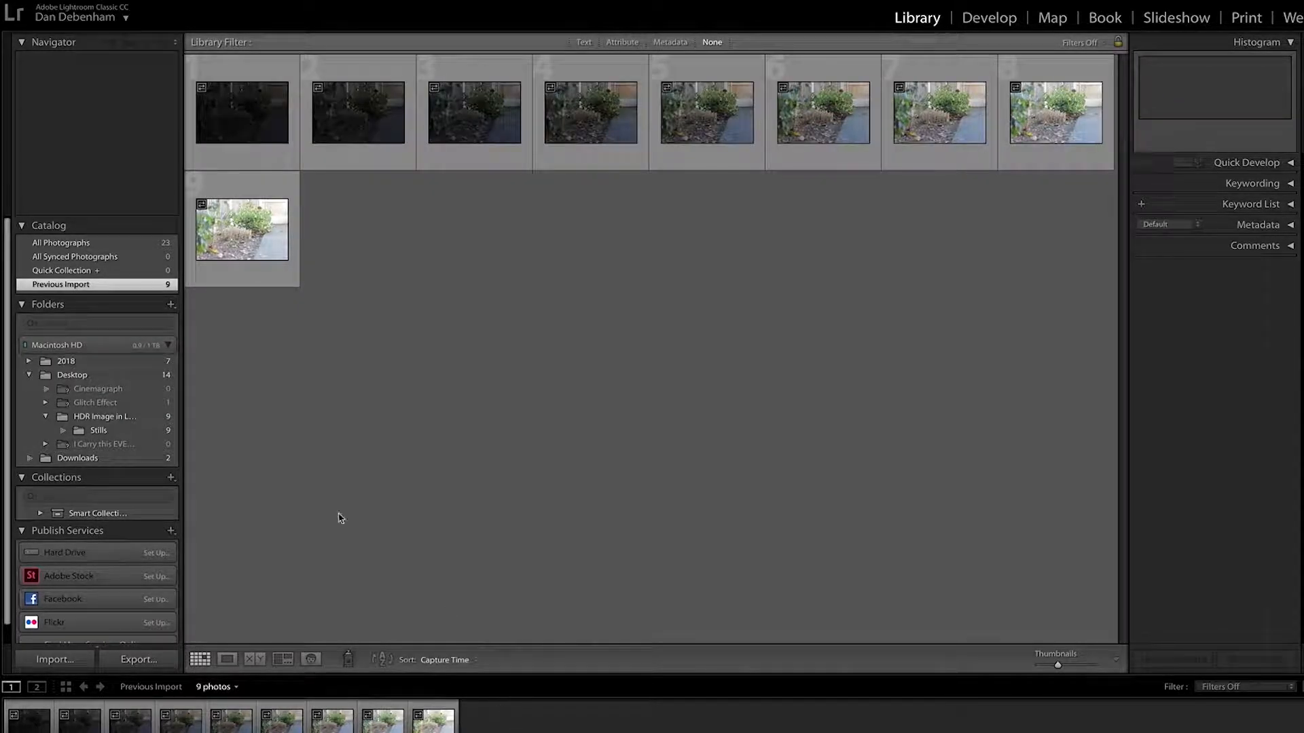
Select all nine bracketed exposures and launch Photo Merge > HDR.
click(241, 112)
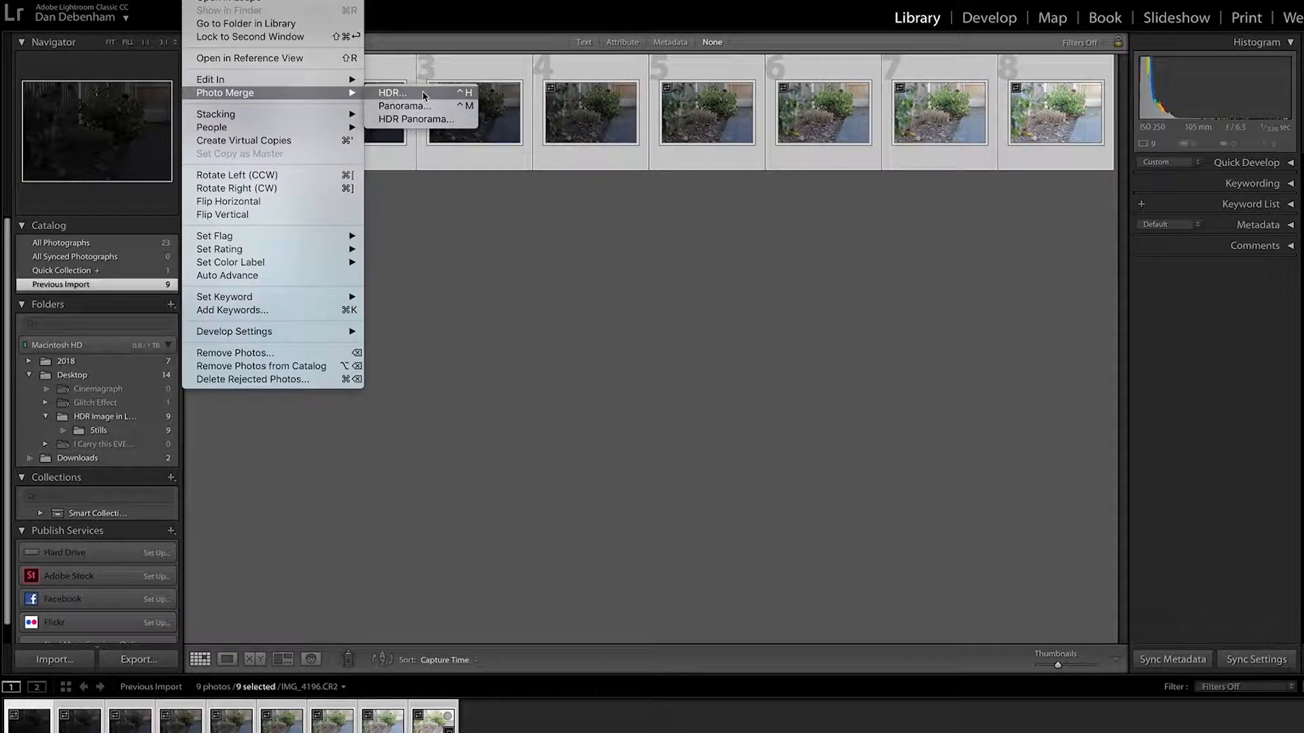
click(391, 92)
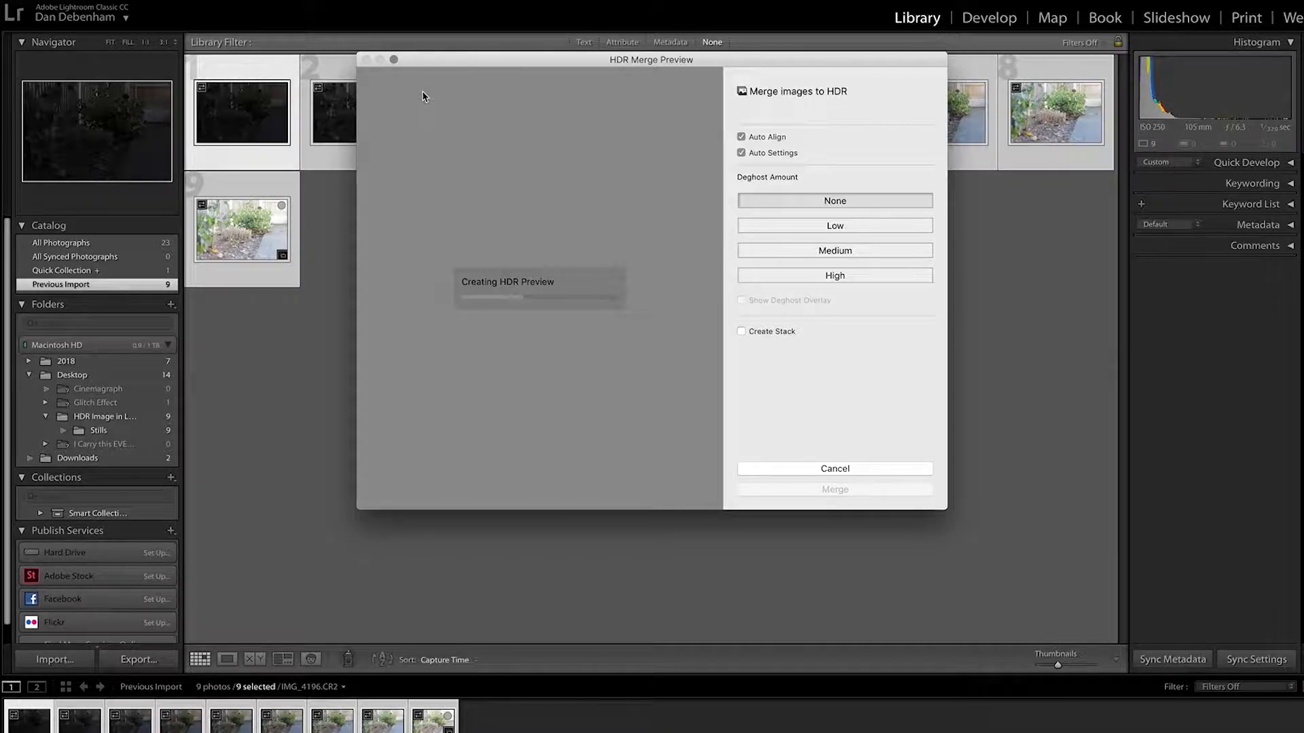
mouse_move(860, 8)
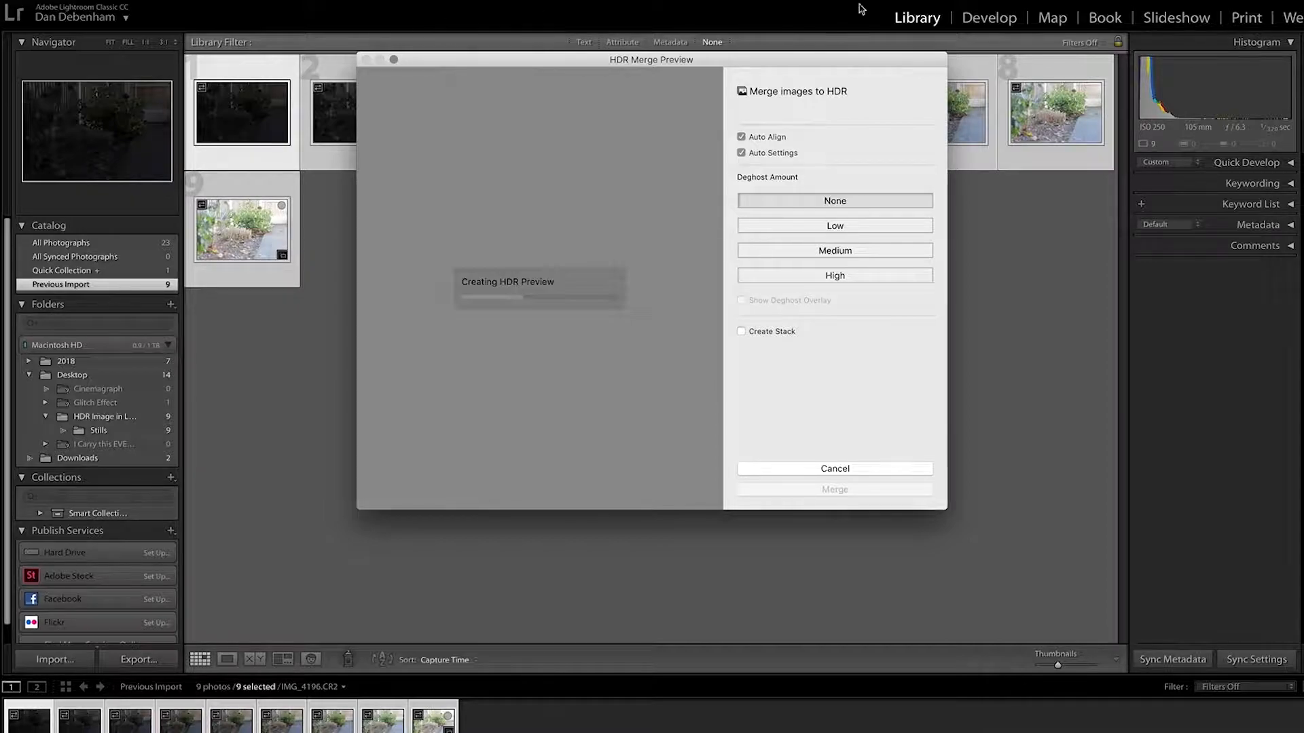
mouse_move(786, 184)
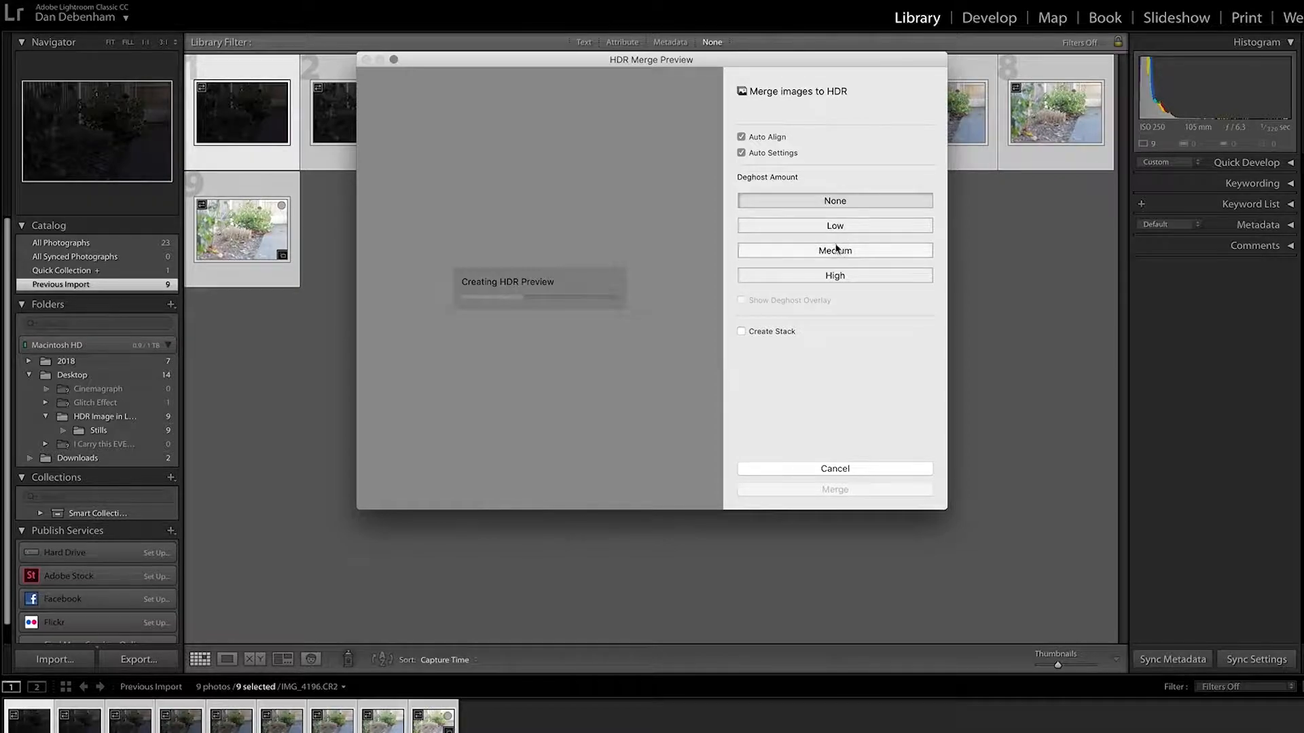
mouse_move(842, 280)
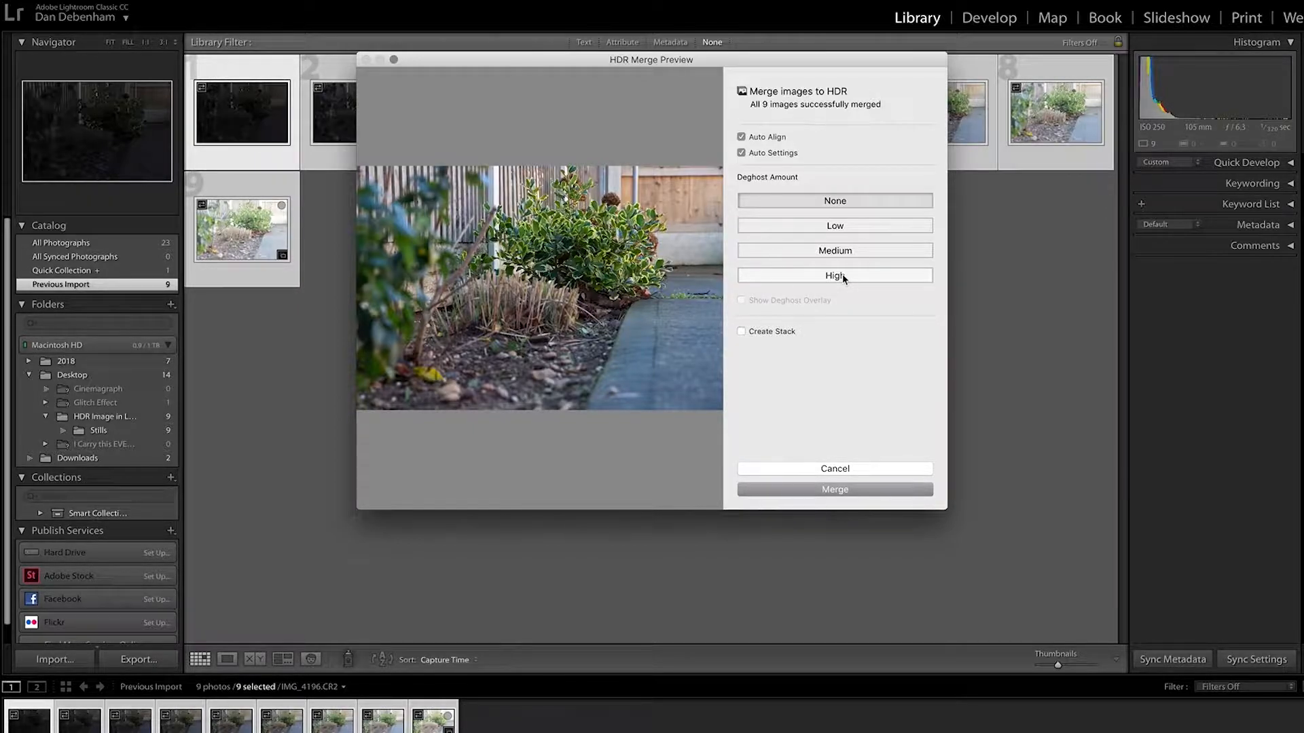
mouse_move(594, 352)
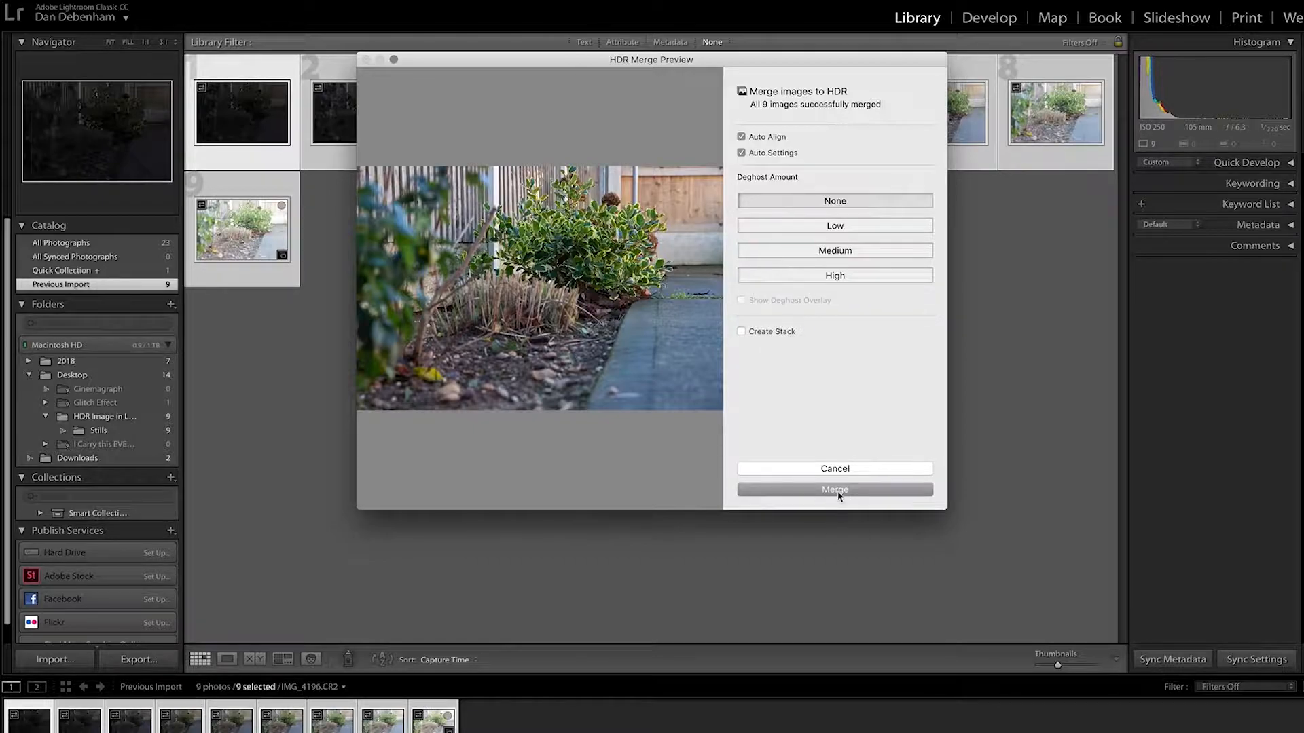
Confirm Merge in the HDR Merge Preview to create the HDR DNG.
click(833, 489)
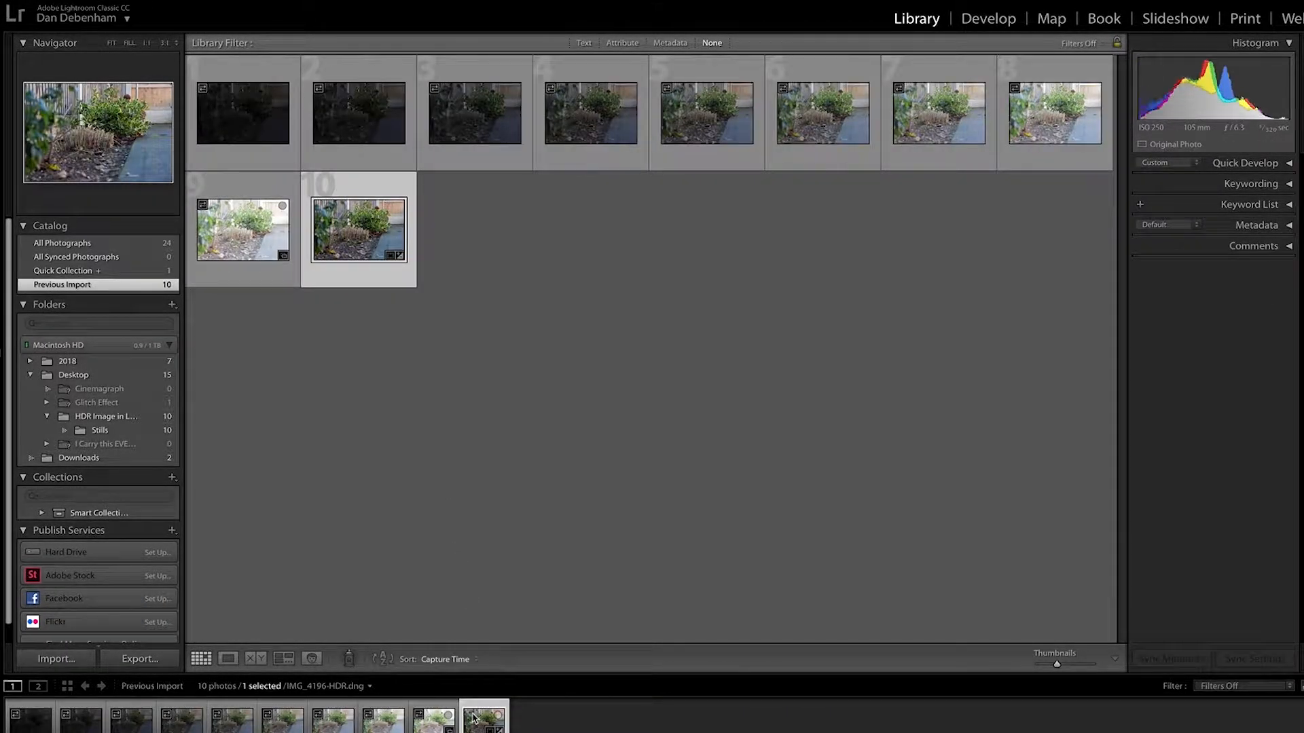
Open the merged HDR DNG in Develop with the Crop Overlay tool active.
click(988, 18)
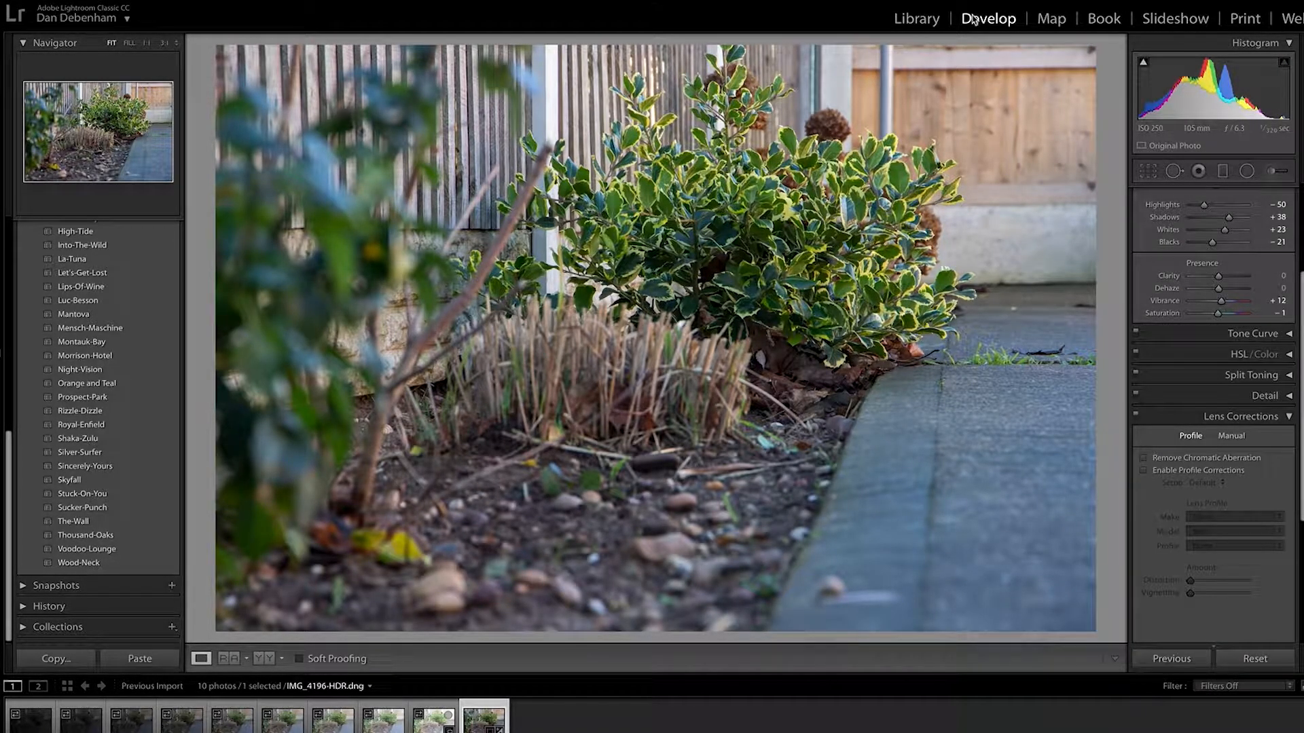
mouse_move(911, 248)
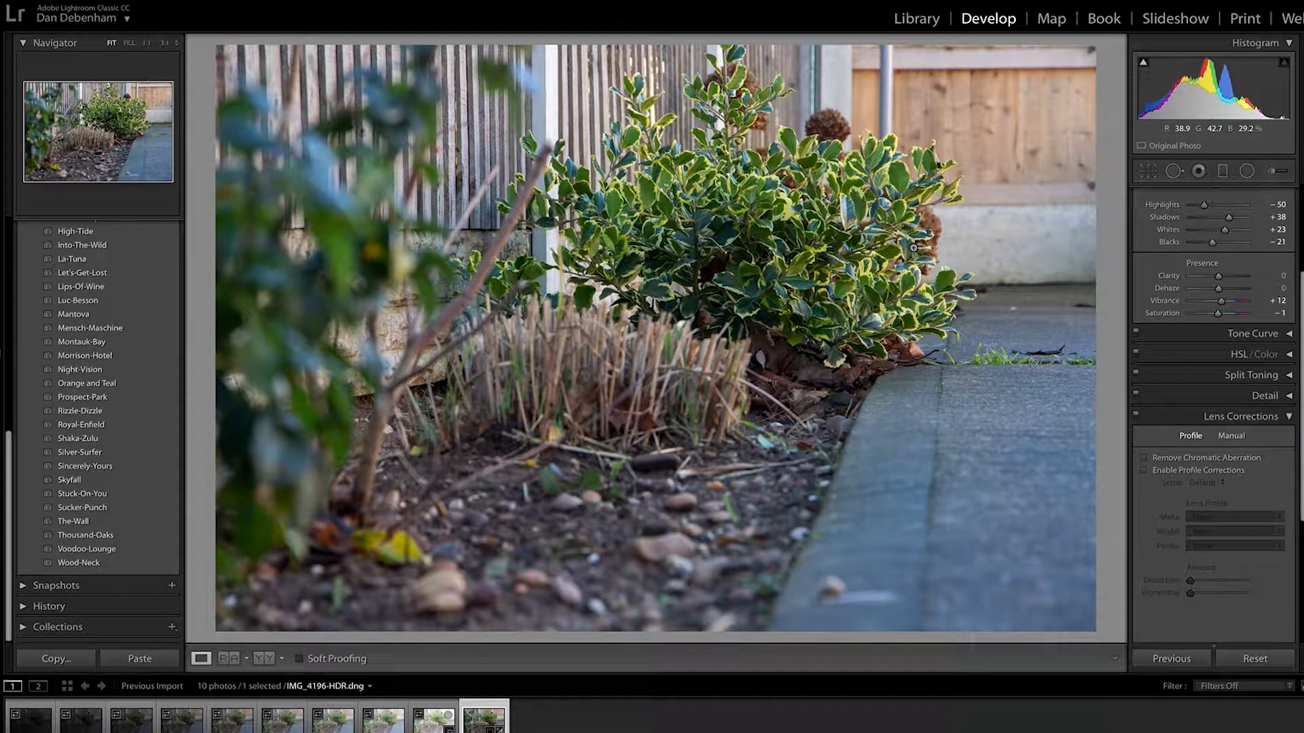
click(1147, 171)
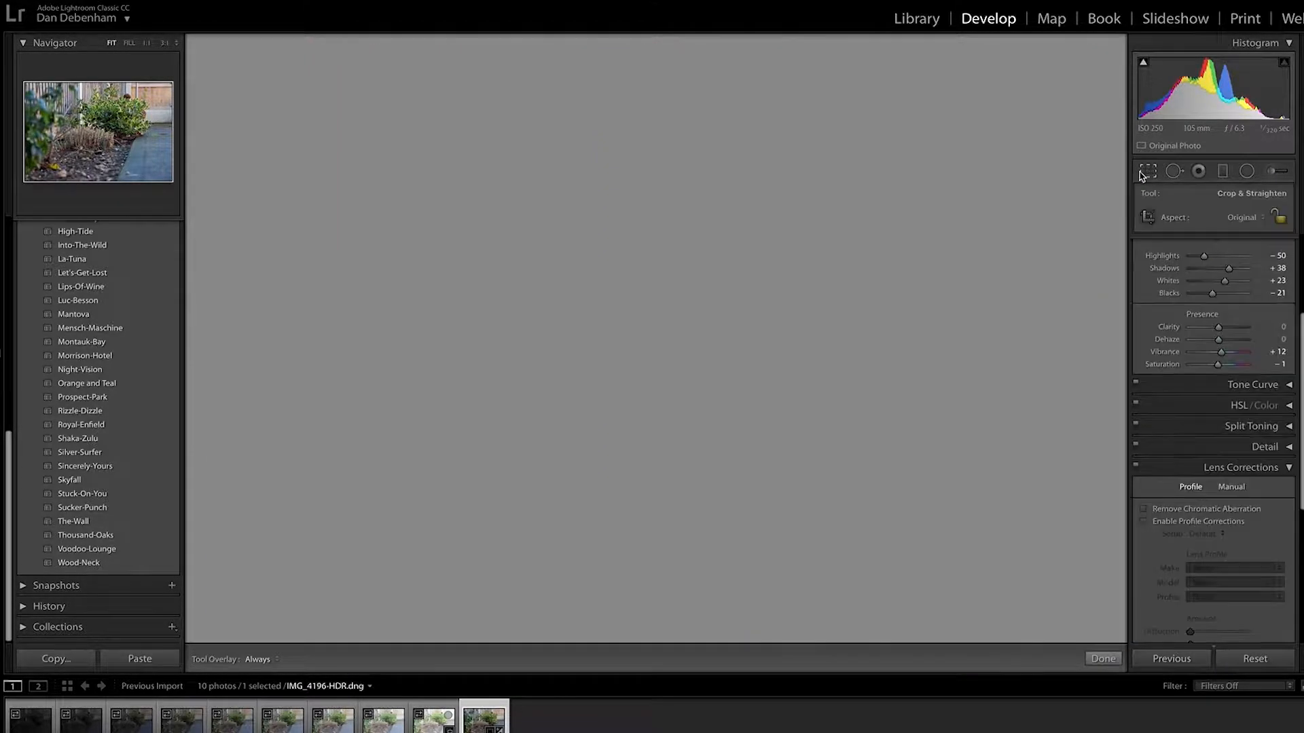
click(1147, 171)
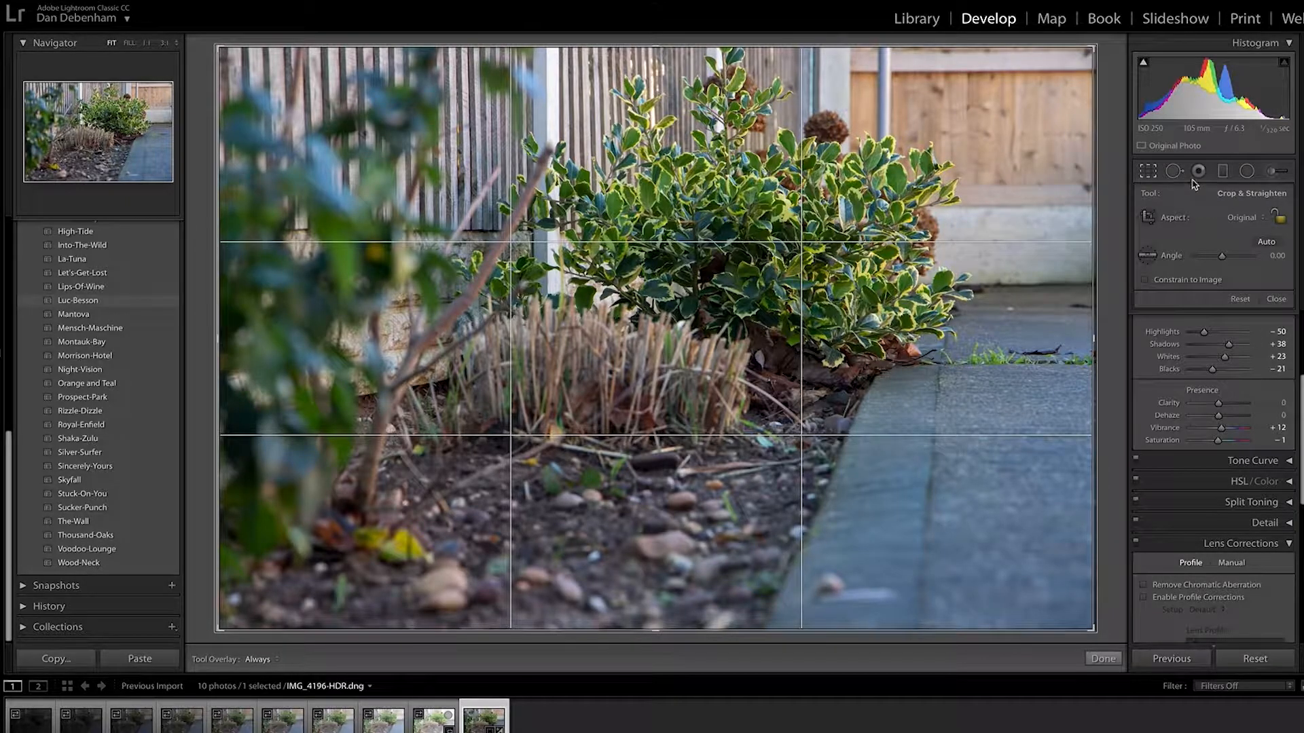
Close the Crop Overlay to return to the Basic tone panel.
click(1102, 659)
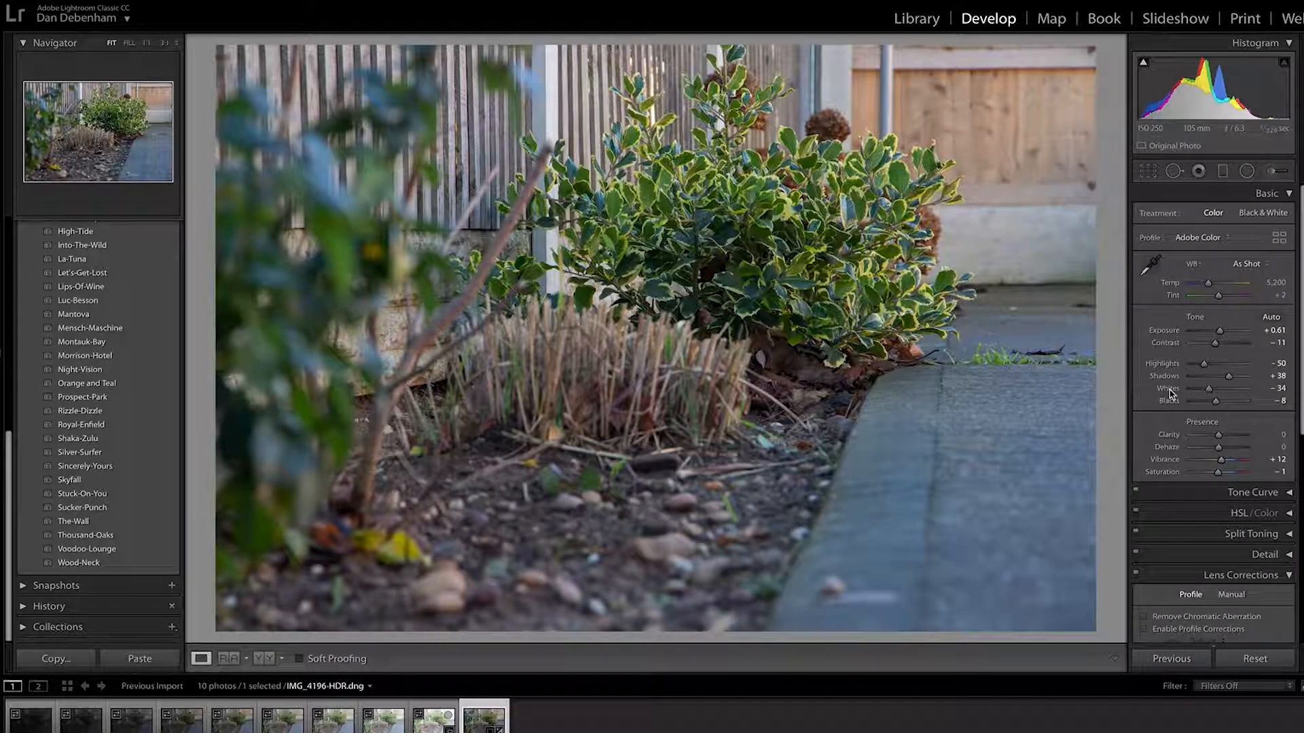
mouse_move(1233, 389)
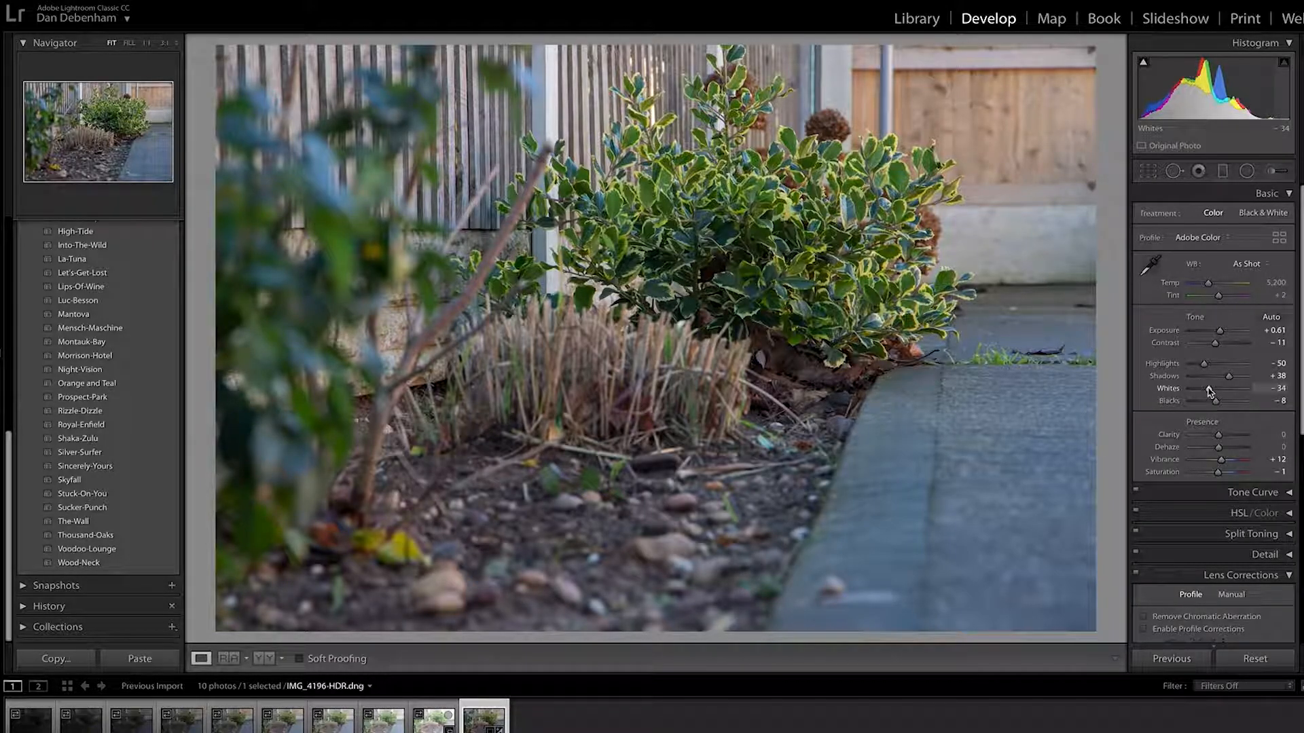